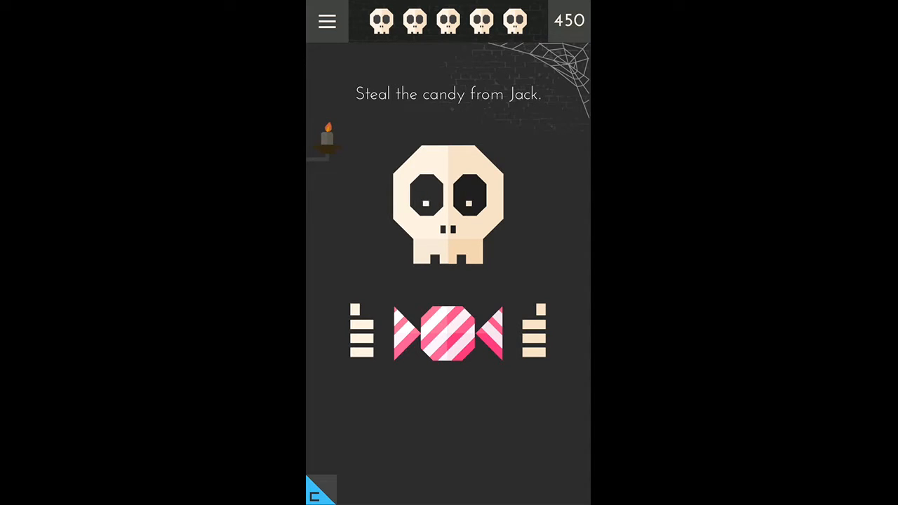
Take the candy away from Jack to clear level 80
left_click(447, 334)
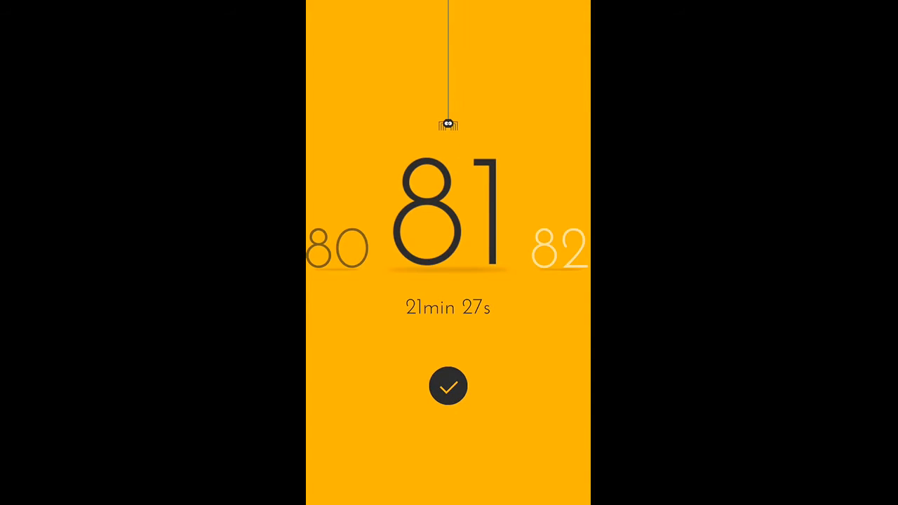
Begin level 81 and shake the smaller pumpkin repeatedly until it is dizzy
left_click(449, 387)
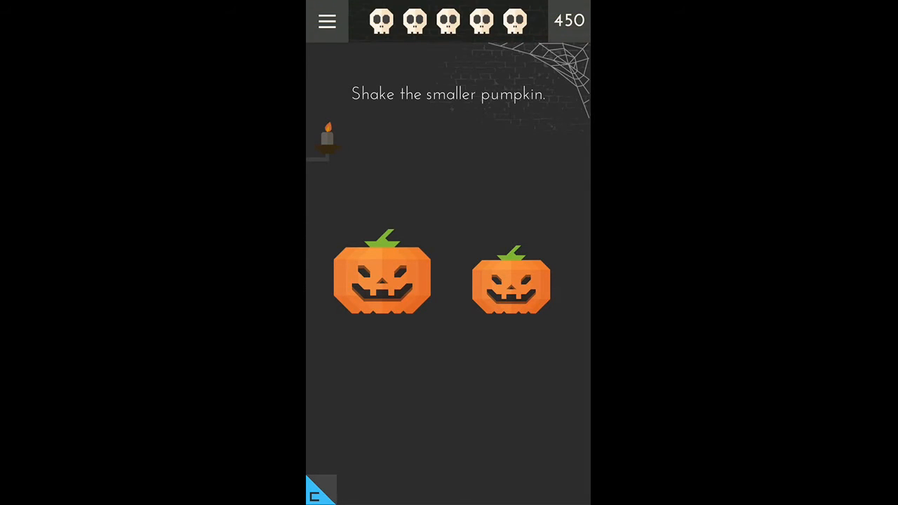
left_click(376, 278)
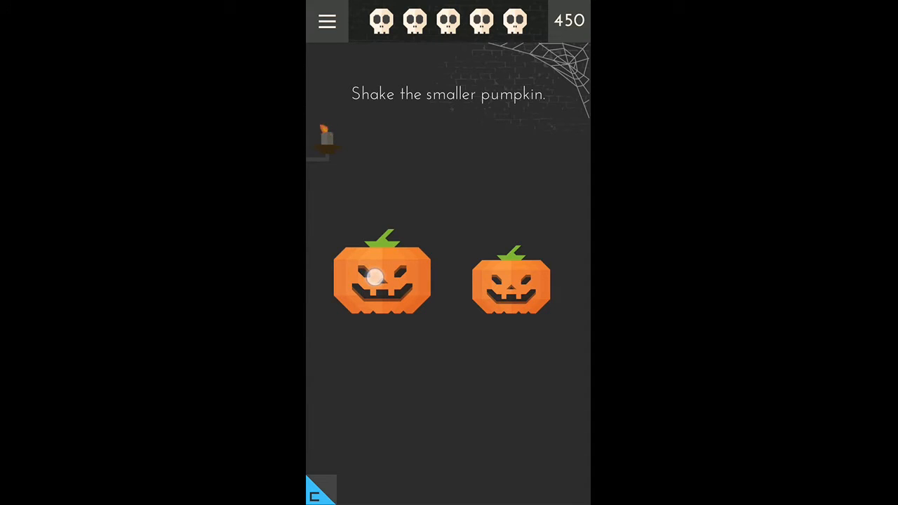
left_click(510, 280)
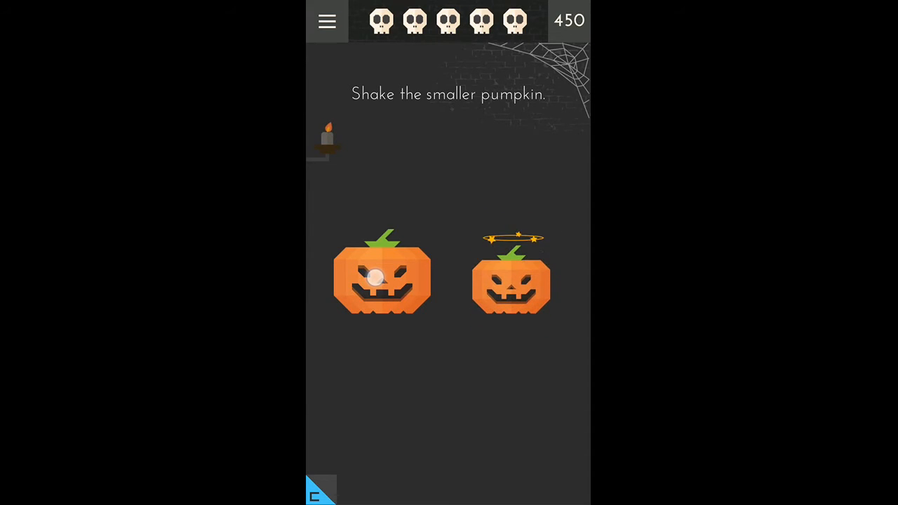
left_click(511, 281)
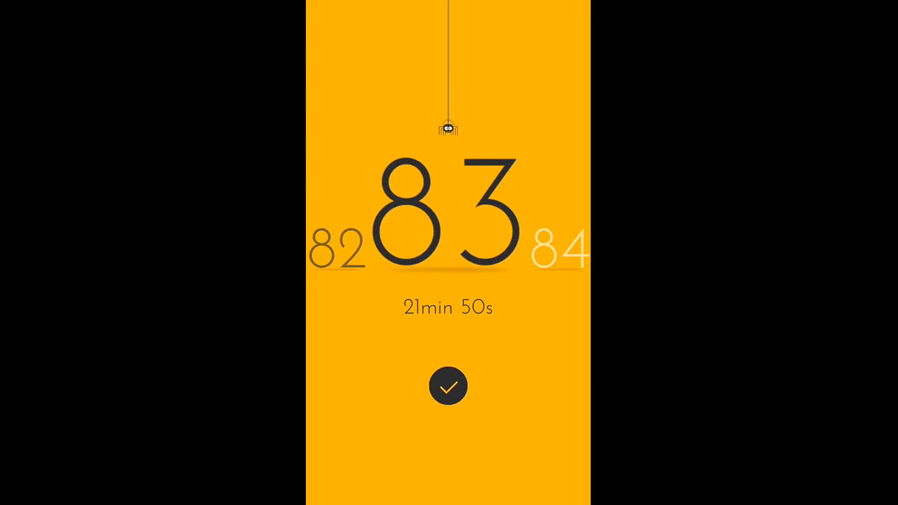
Begin level 83 and reveal the previous level's solution from the game menu
left_click(447, 386)
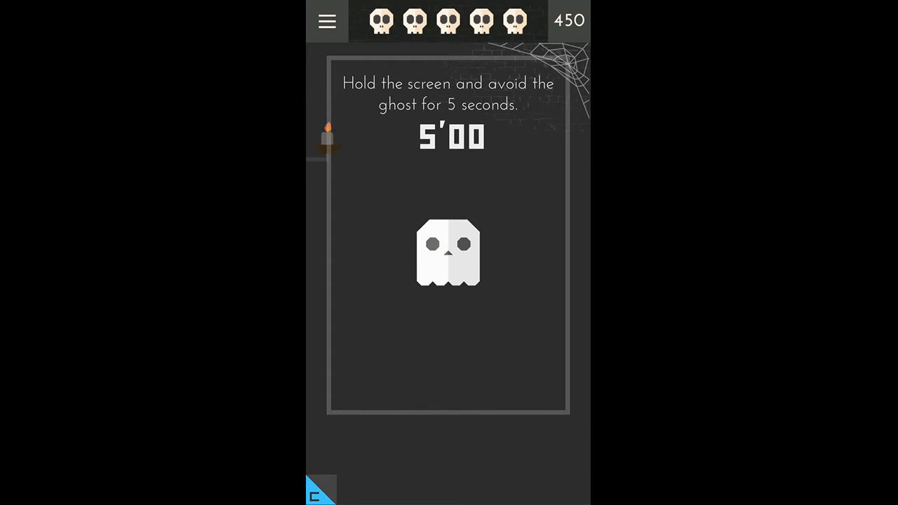
left_click(325, 21)
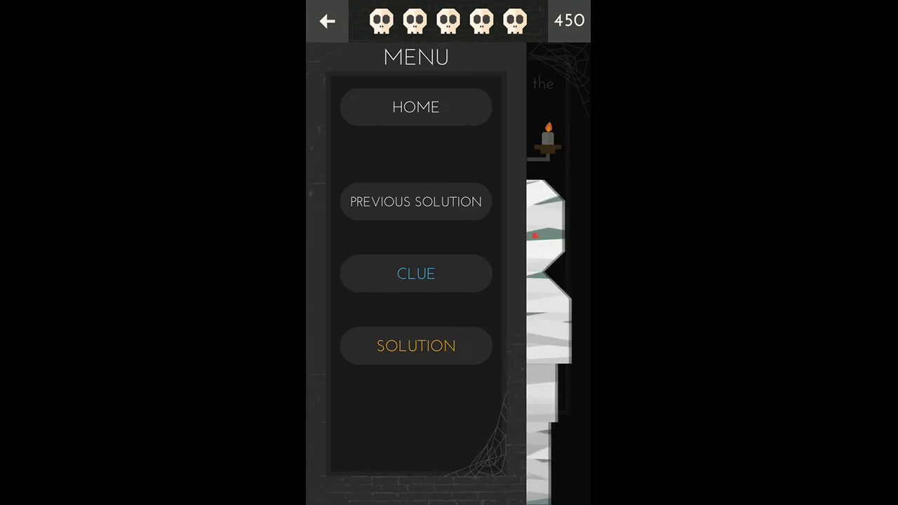
left_click(415, 202)
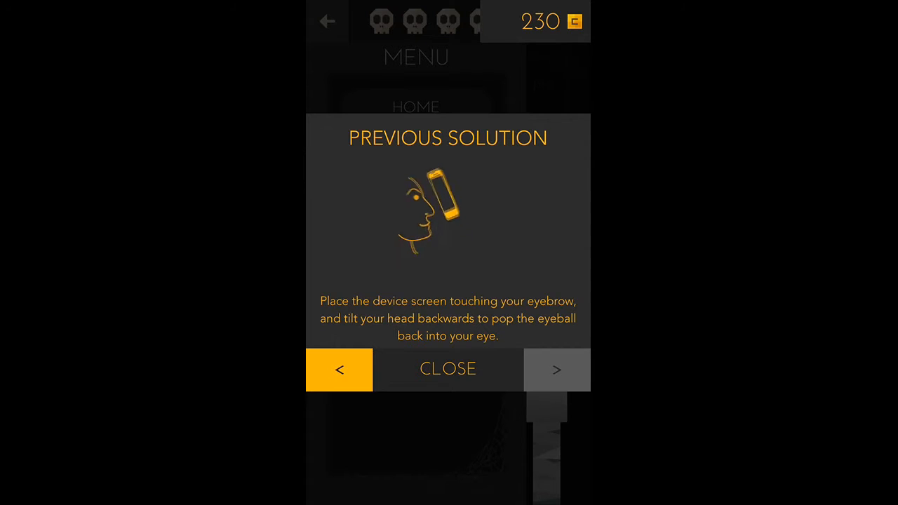
left_click(447, 369)
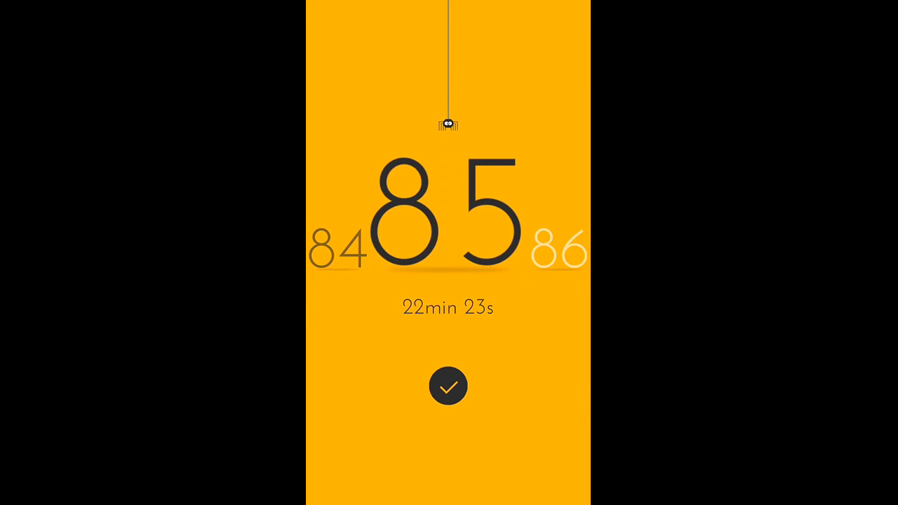
Begin level 85 and submit 8 as the number of skulls
left_click(449, 386)
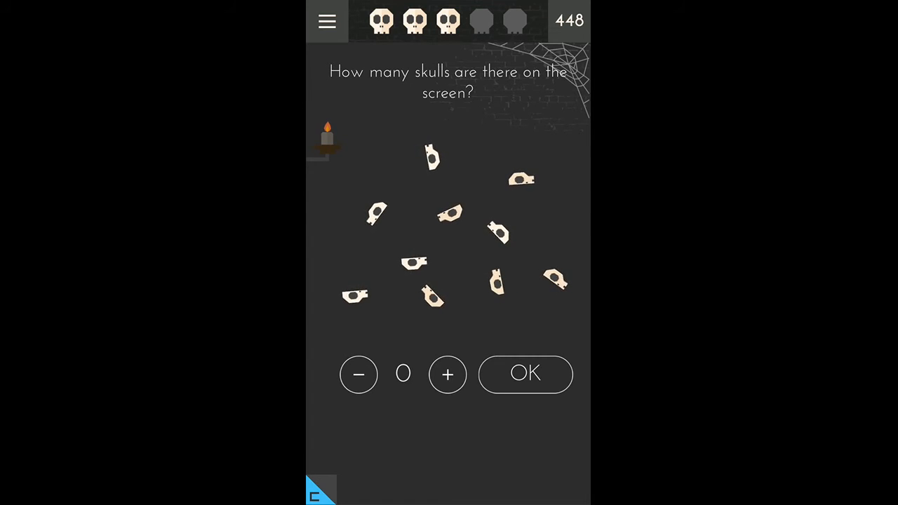
left_click(448, 373)
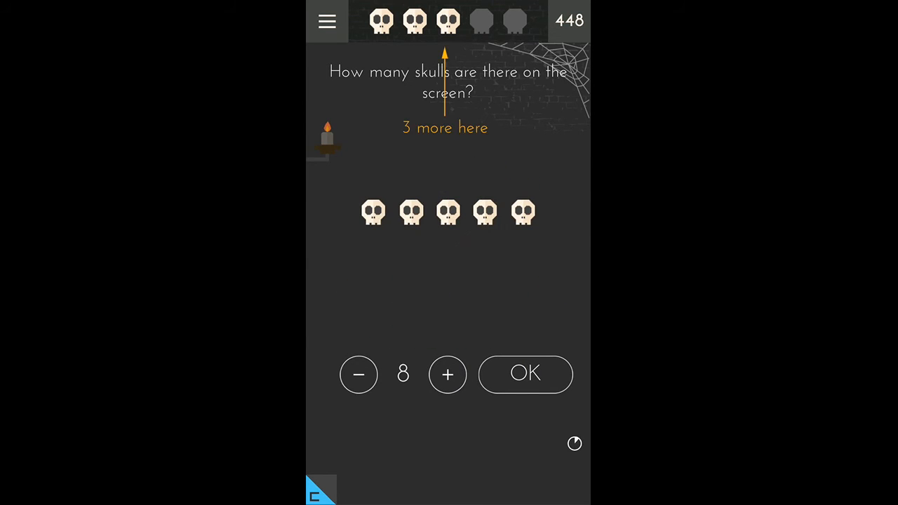
left_click(525, 373)
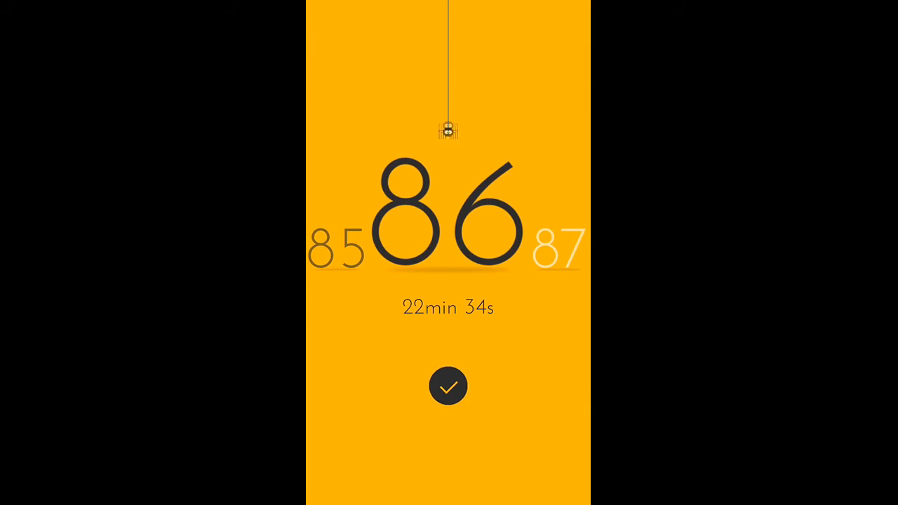
Begin level 86, unmask the disguised bats and choose the real one
left_click(449, 386)
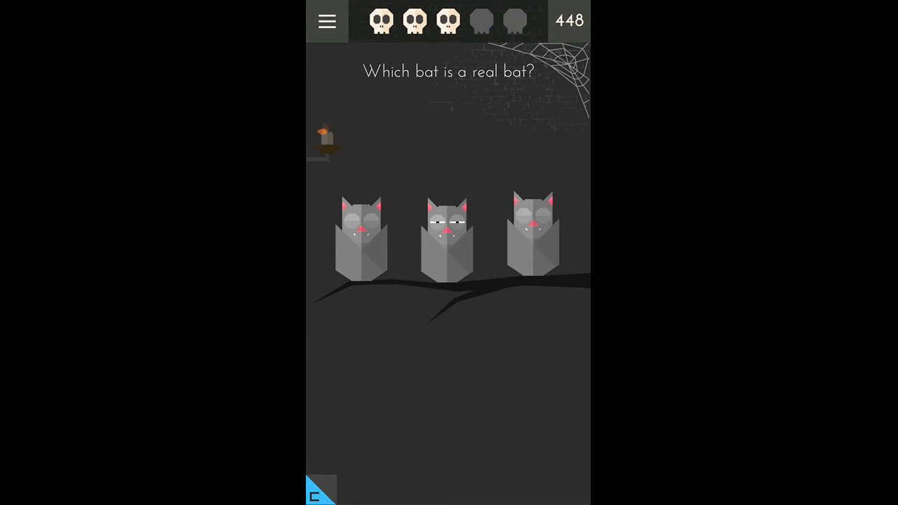
left_click(446, 236)
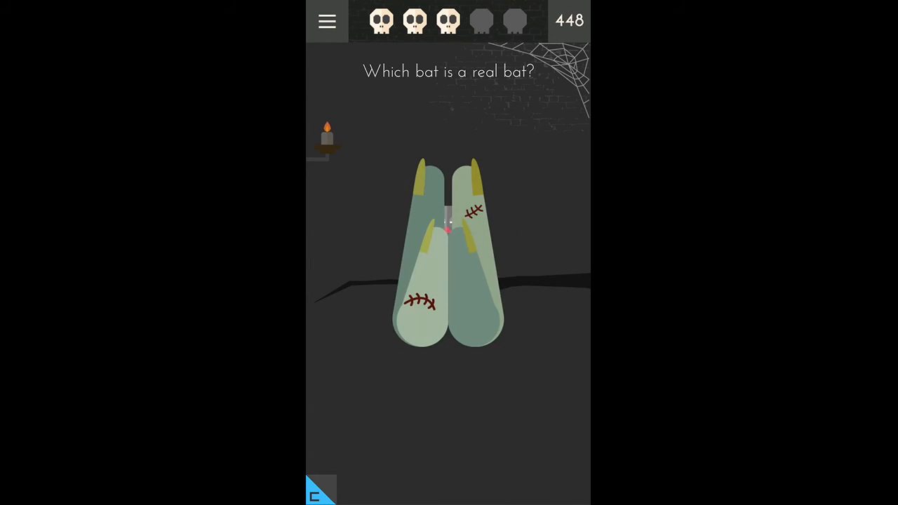
left_click(446, 253)
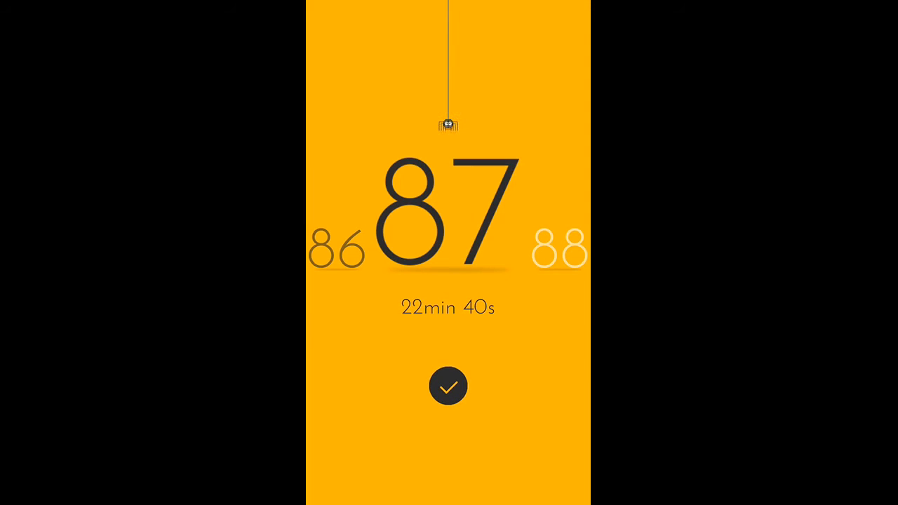
Begin level 87, briefly check the menu, then lead Jack to his gravestone home
left_click(447, 386)
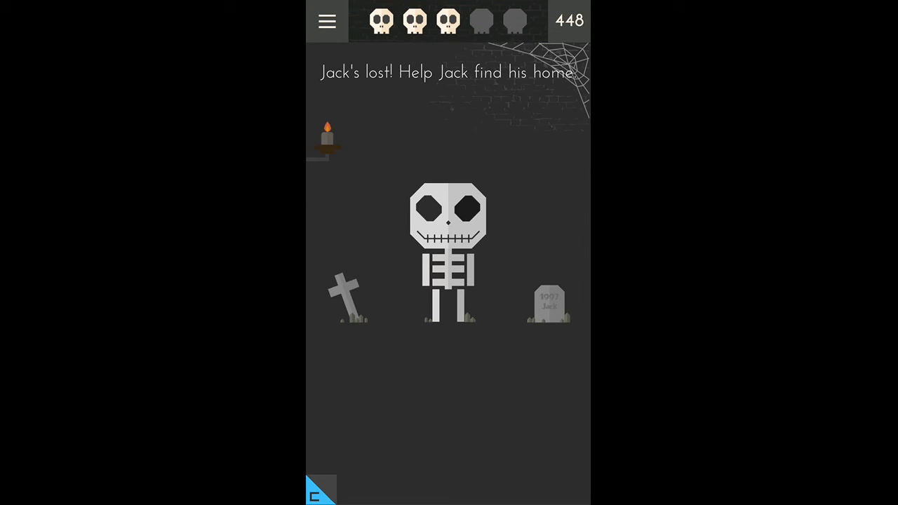
left_click(327, 21)
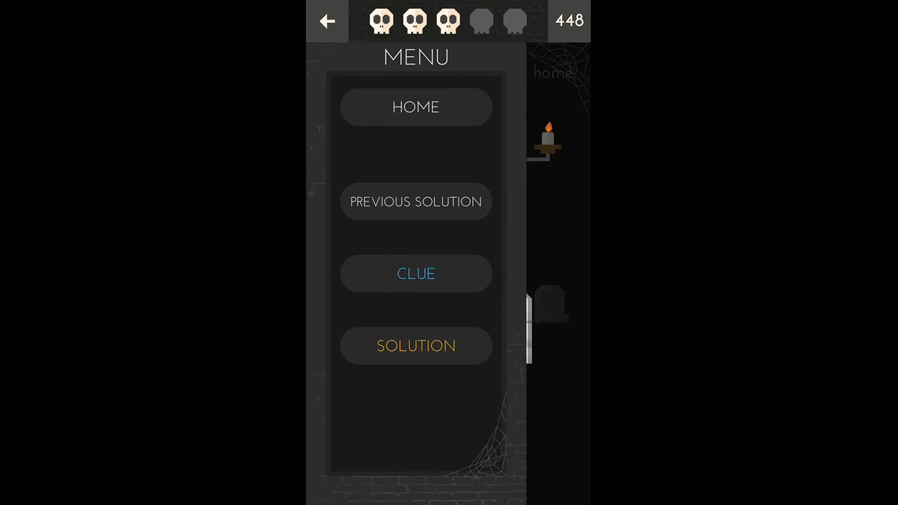
left_click(327, 21)
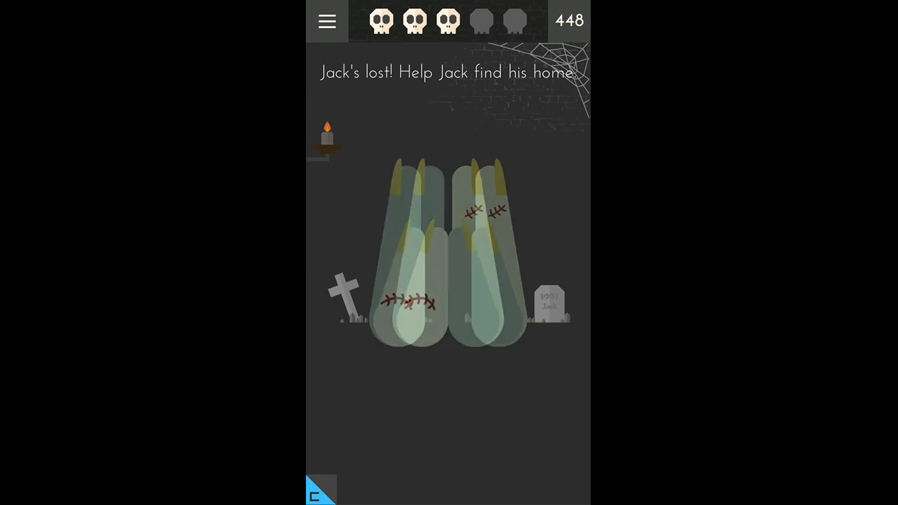
left_click(449, 260)
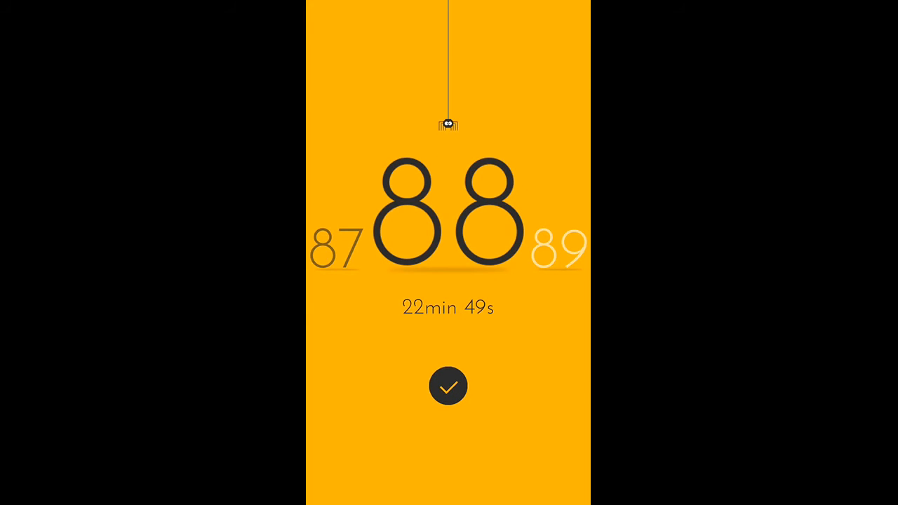
Begin level 88 and choose the ice cream cone as the edible item
left_click(449, 387)
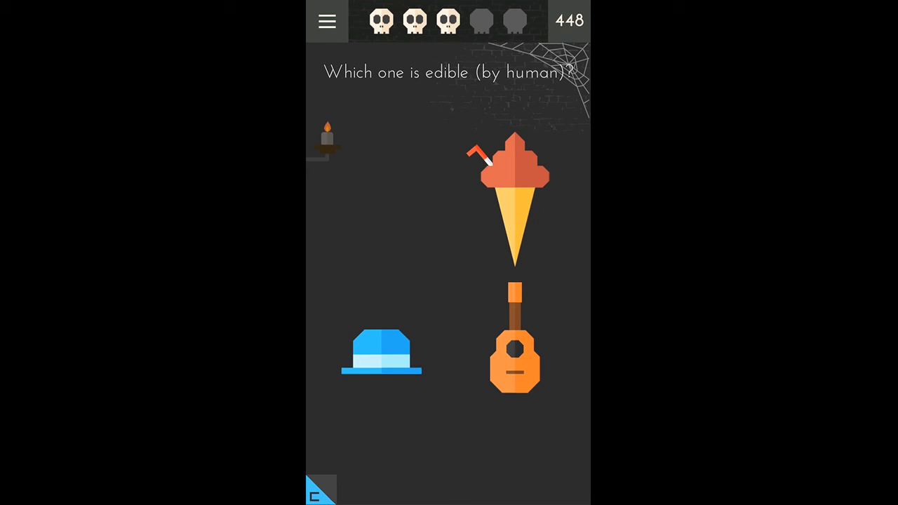
left_click(514, 196)
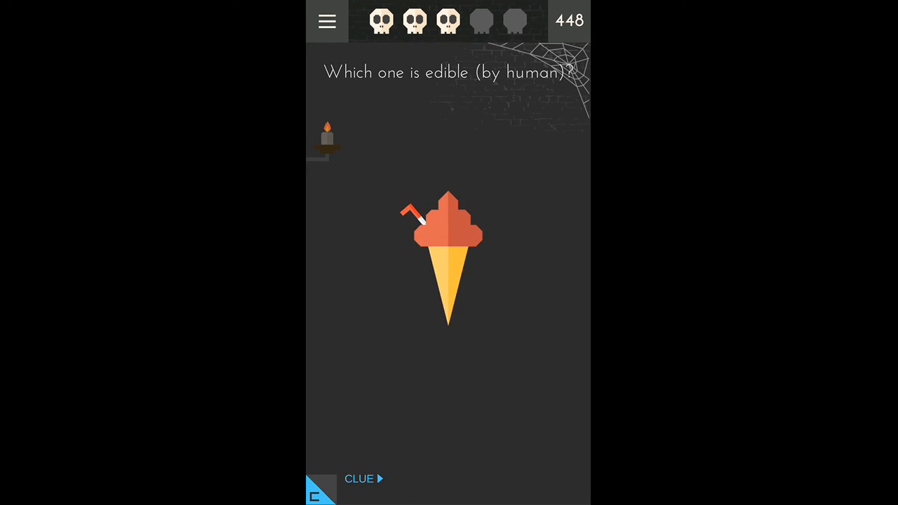